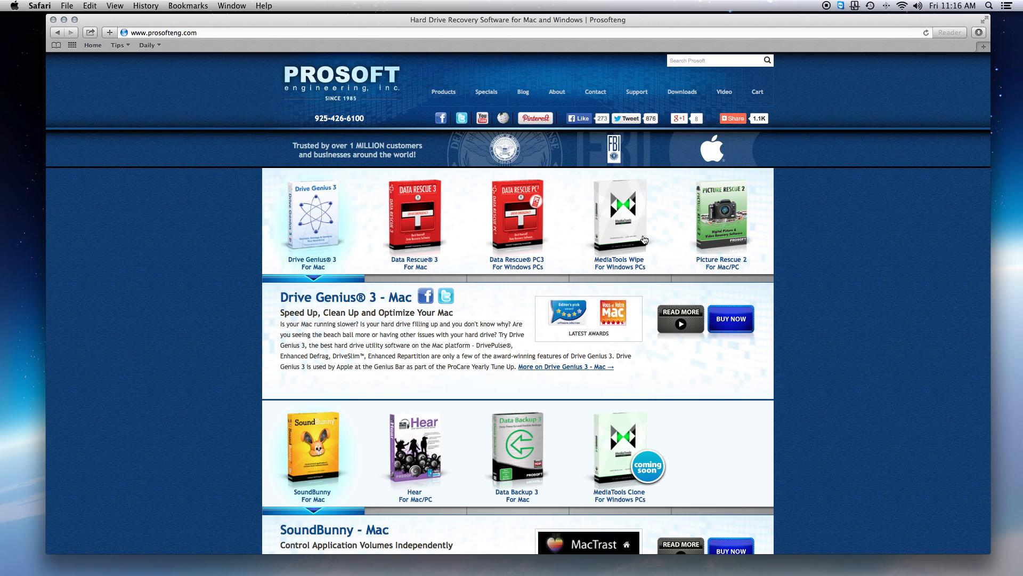
Go to the Picture Rescue 2 product page and its free-trial download link
left_click(720, 216)
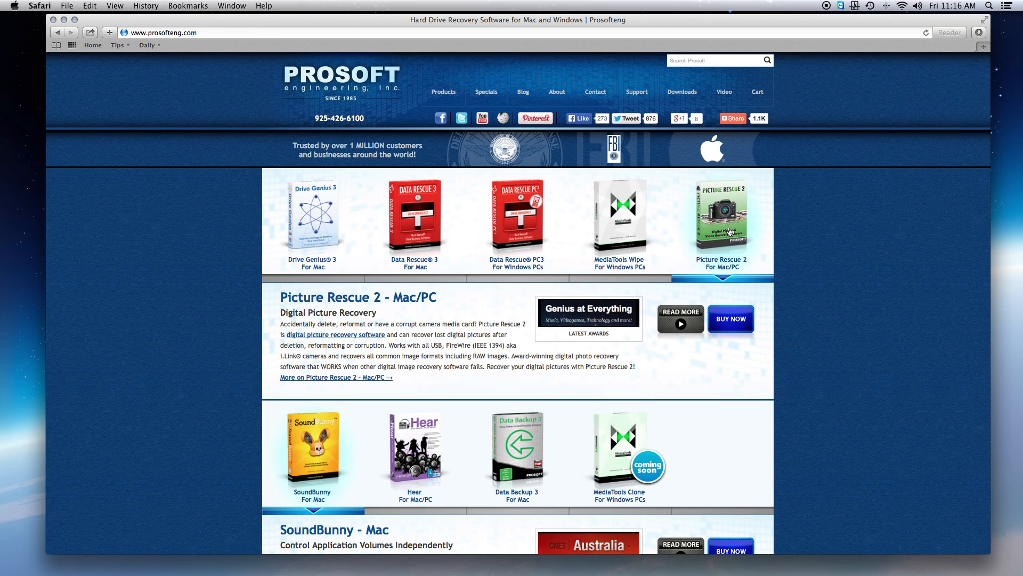
left_click(721, 216)
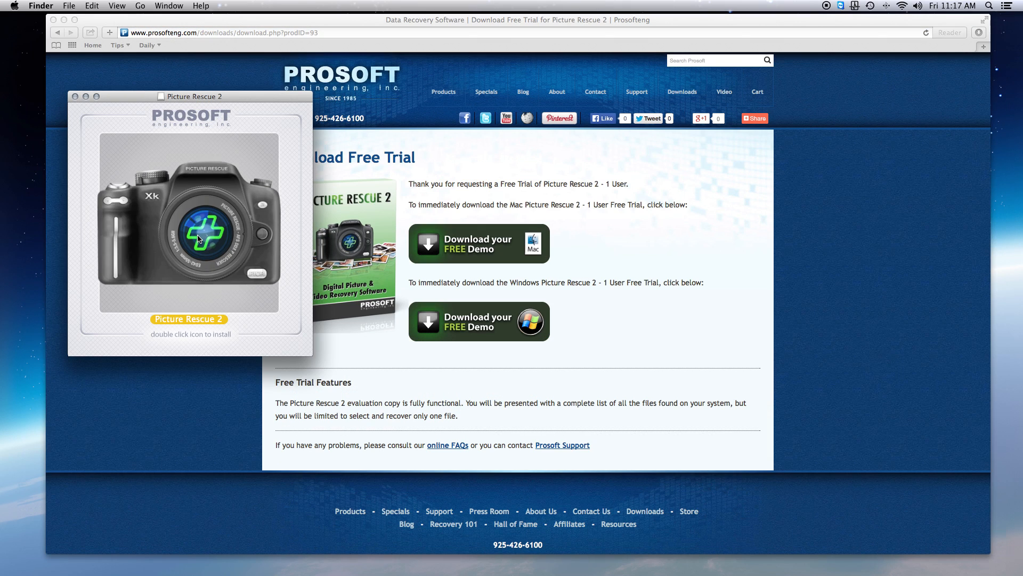
Launch Picture Rescue 2 from the disk image, accept the license and fill the Activate dialog
double_click(188, 228)
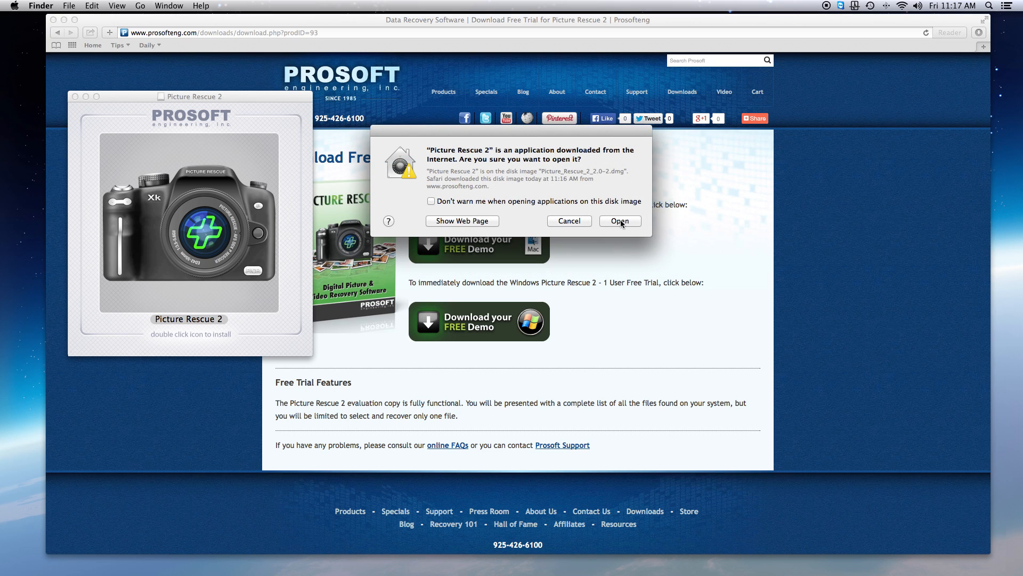
left_click(618, 221)
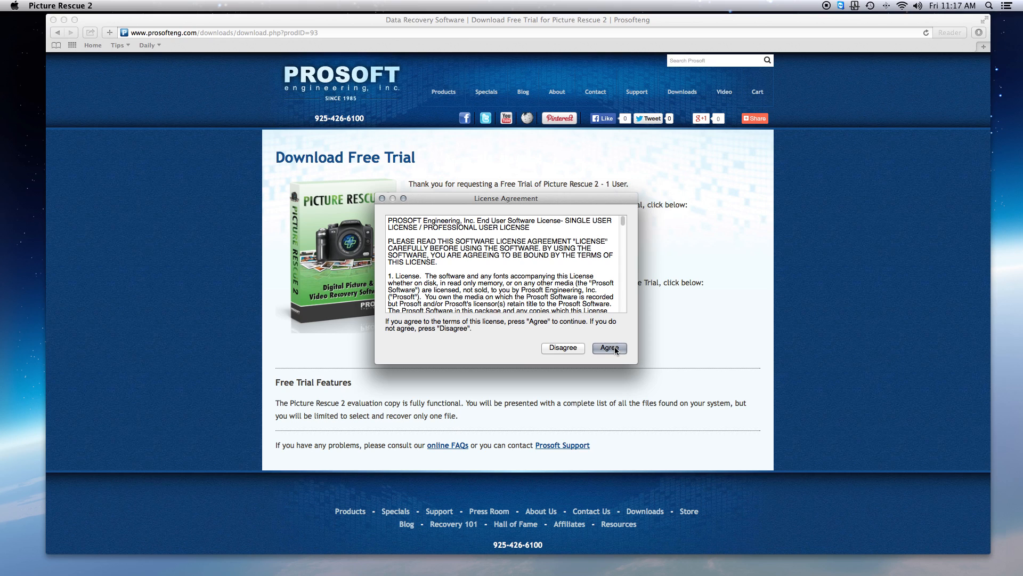
left_click(609, 347)
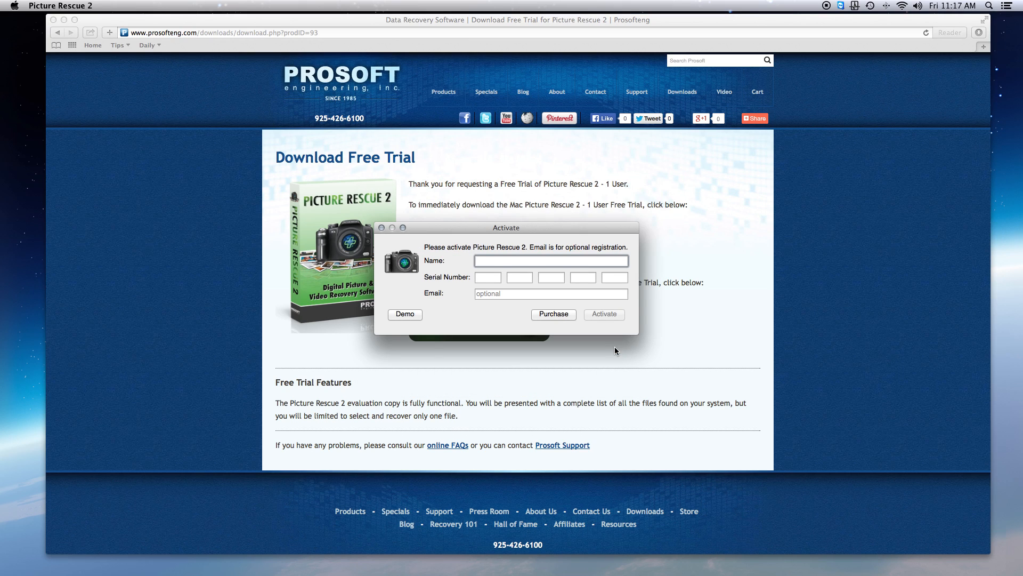
type("Picture Rescue 2")
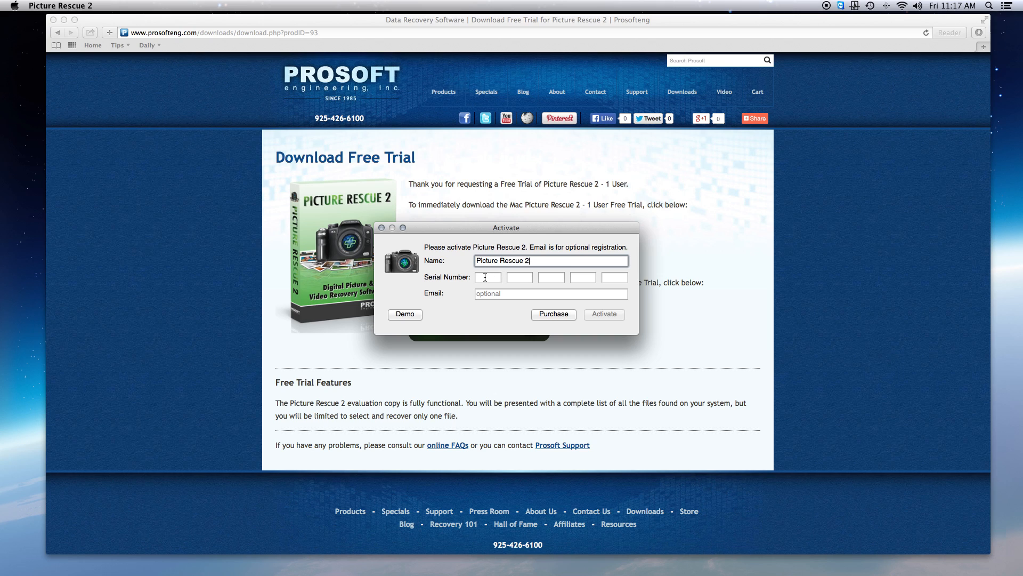
left_click(487, 277)
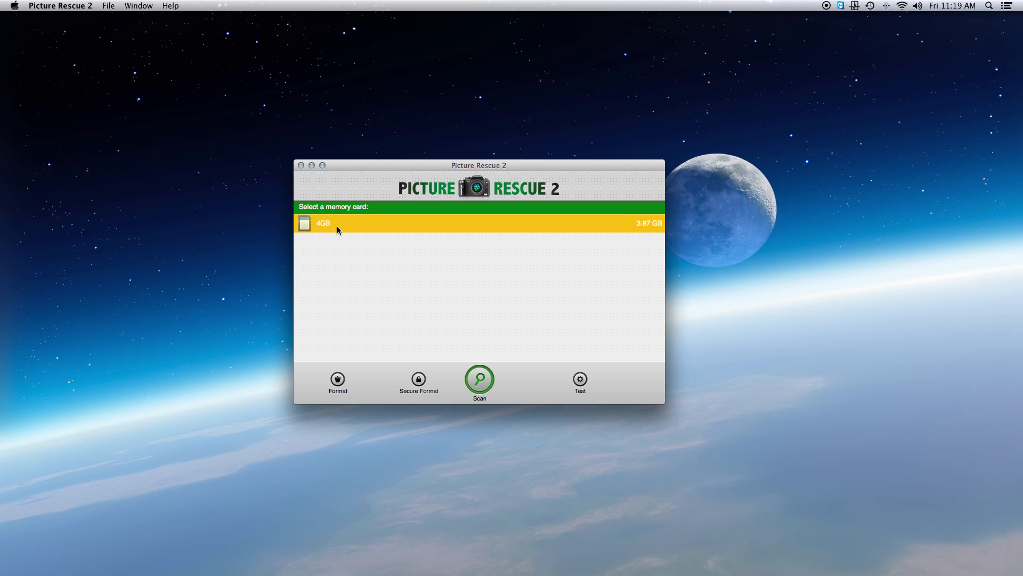
mouse_move(394, 301)
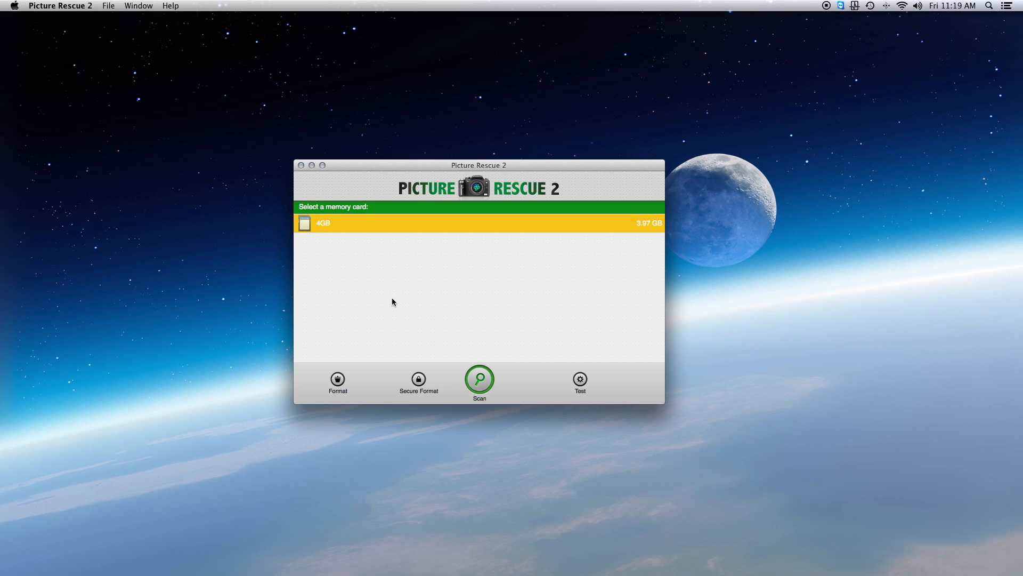
mouse_move(395, 383)
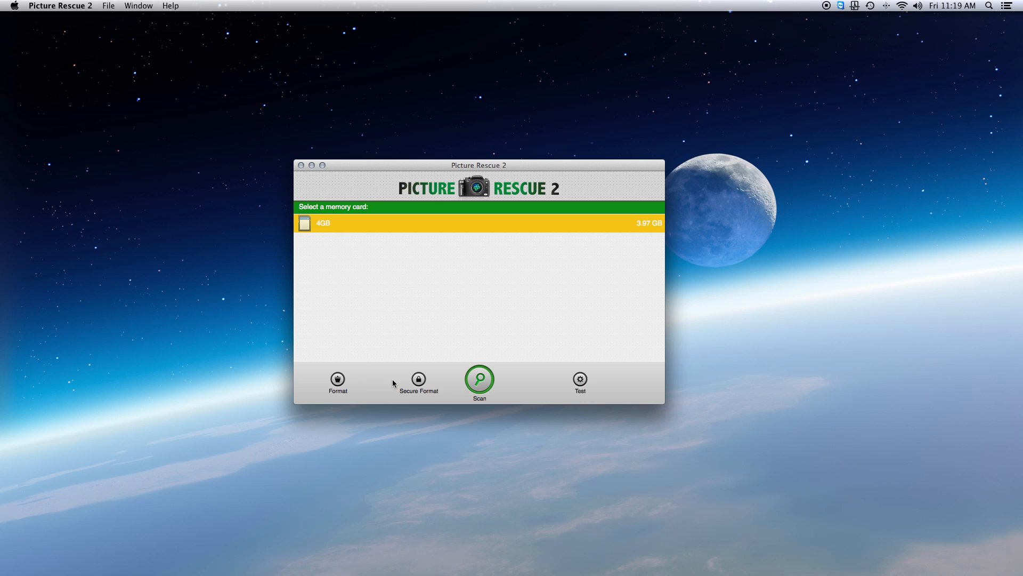
mouse_move(418, 380)
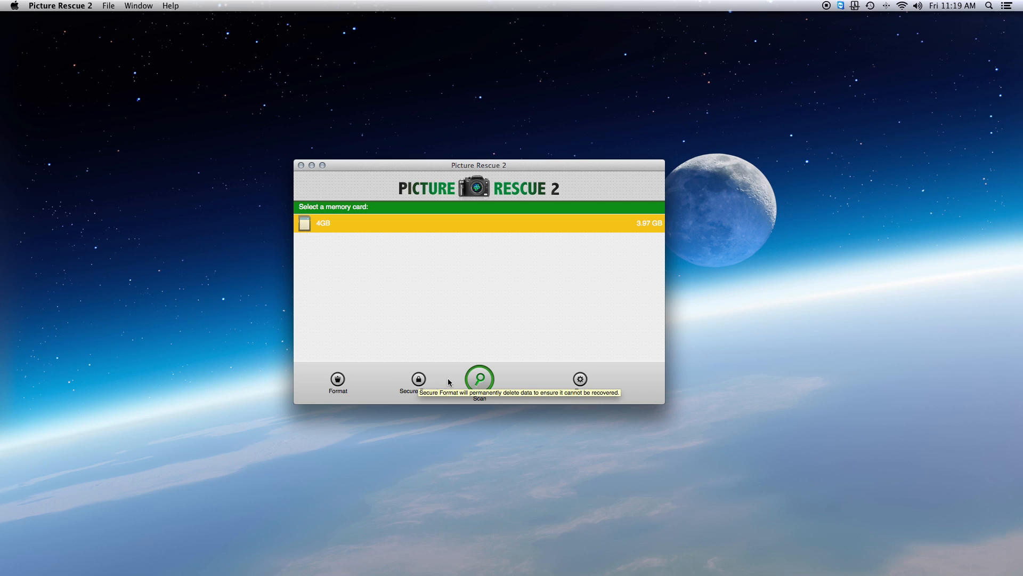
mouse_move(580, 380)
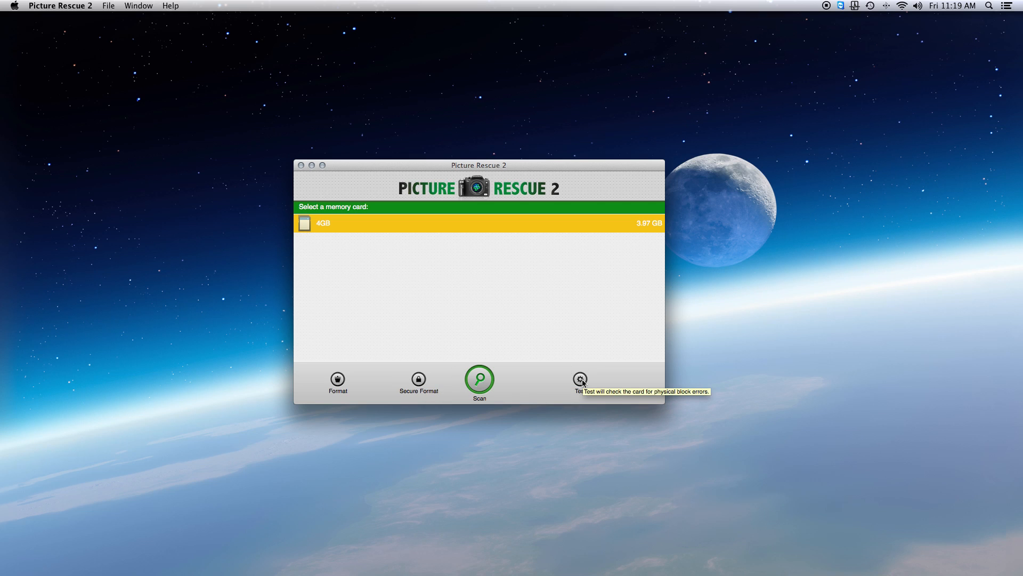
mouse_move(482, 388)
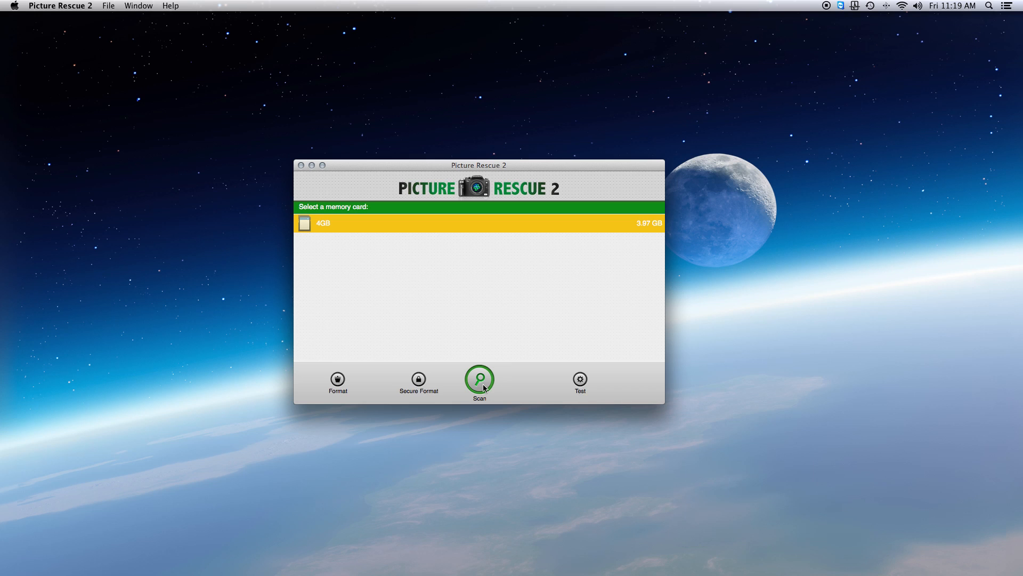
Scan the 4GB memory card so the eight apple photos appear as thumbnails
left_click(478, 379)
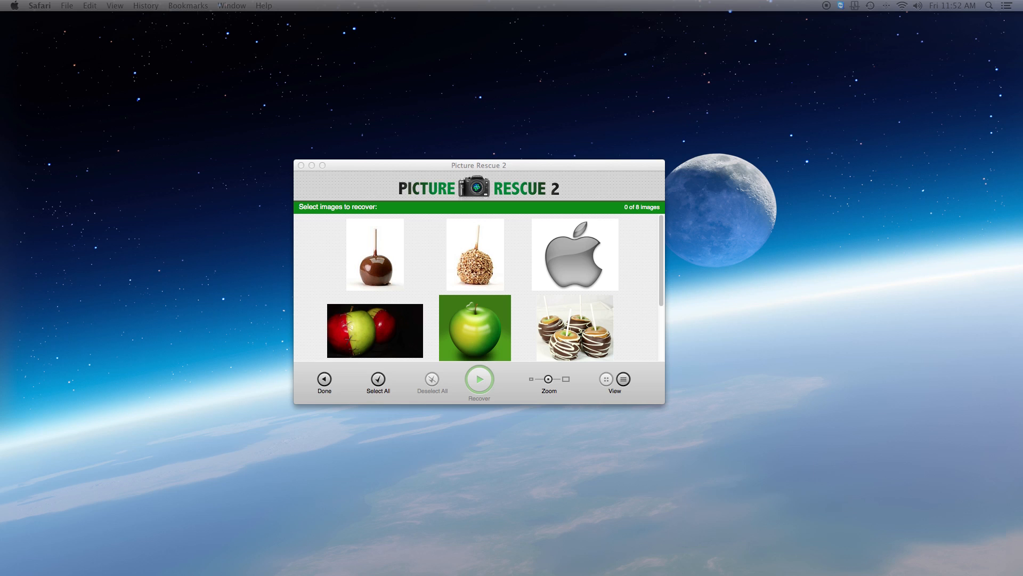
mouse_move(333, 226)
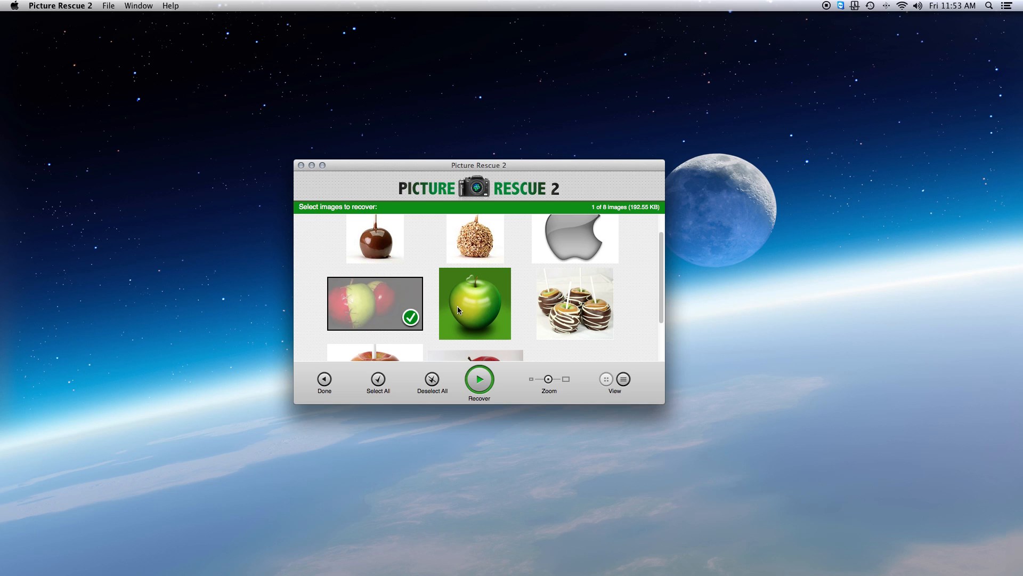
Mark the apples photo, then Select All so all eight images are checked
left_click(474, 308)
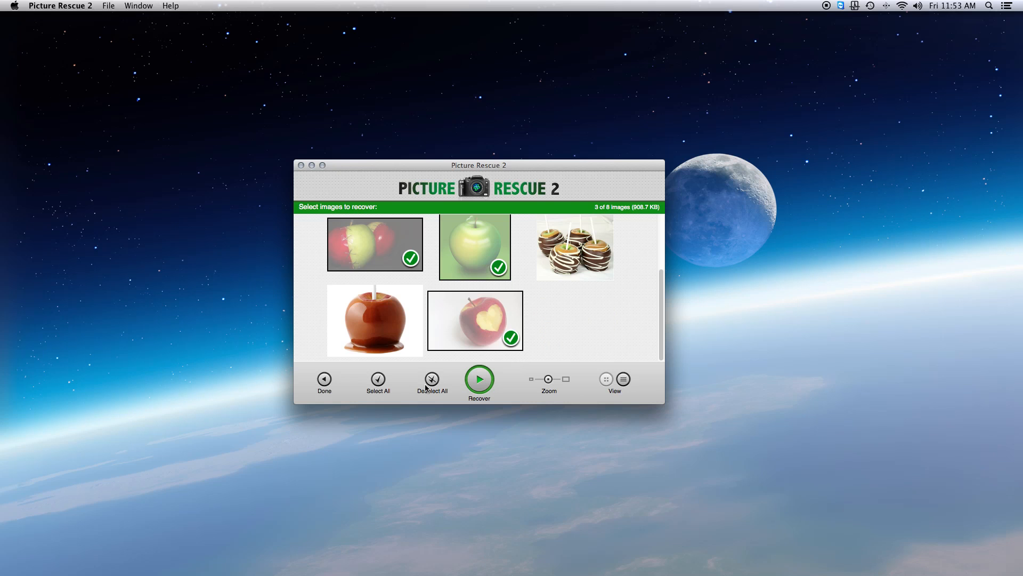
left_click(377, 380)
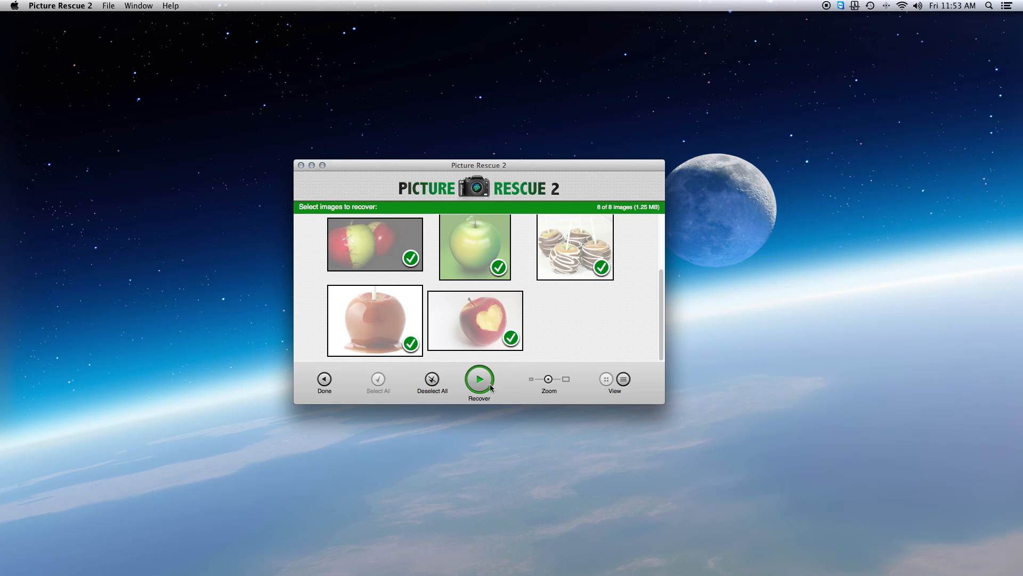
mouse_move(451, 388)
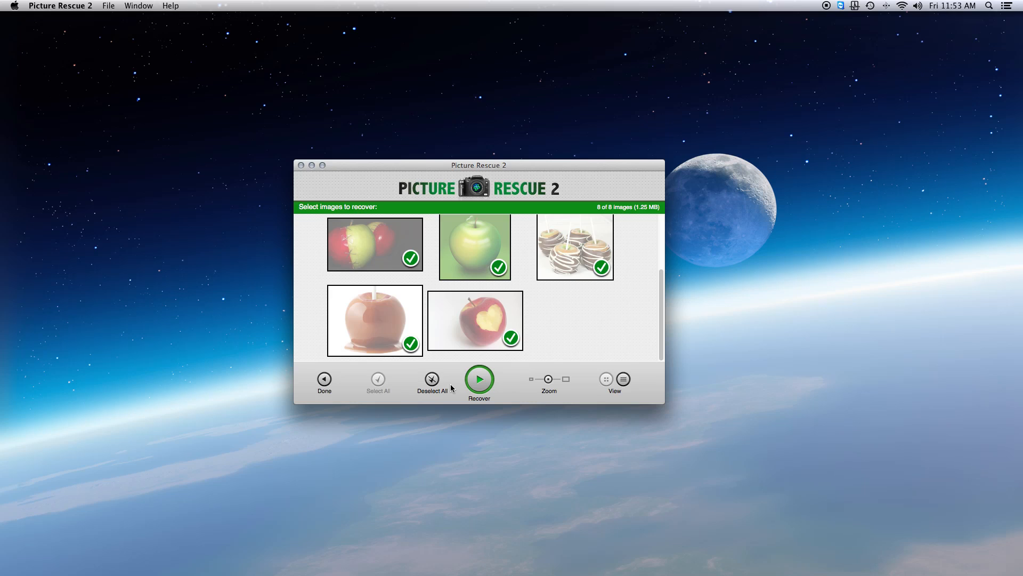
Recover the marked photos with the Pictures folder chosen as destination
left_click(479, 380)
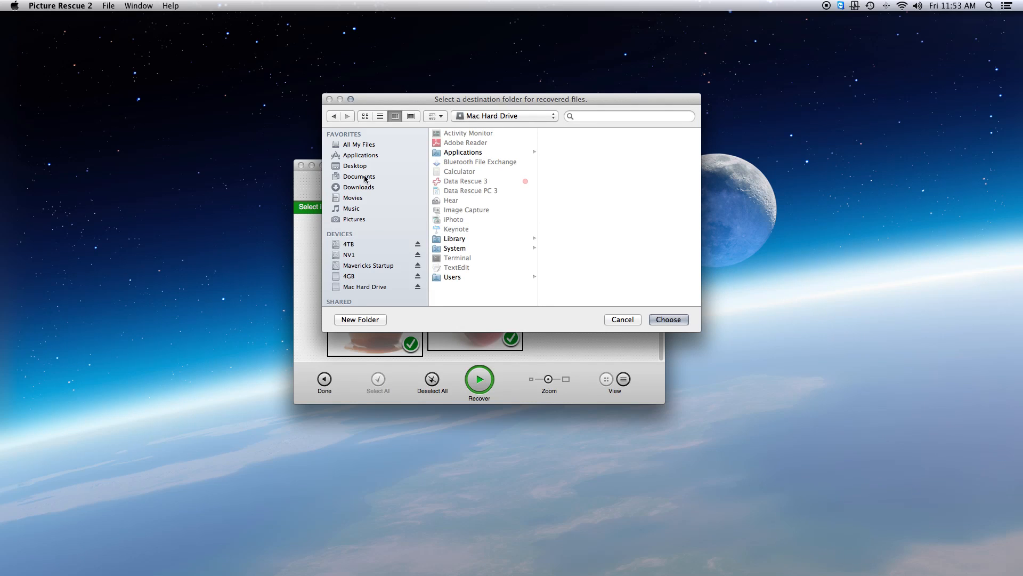
left_click(354, 219)
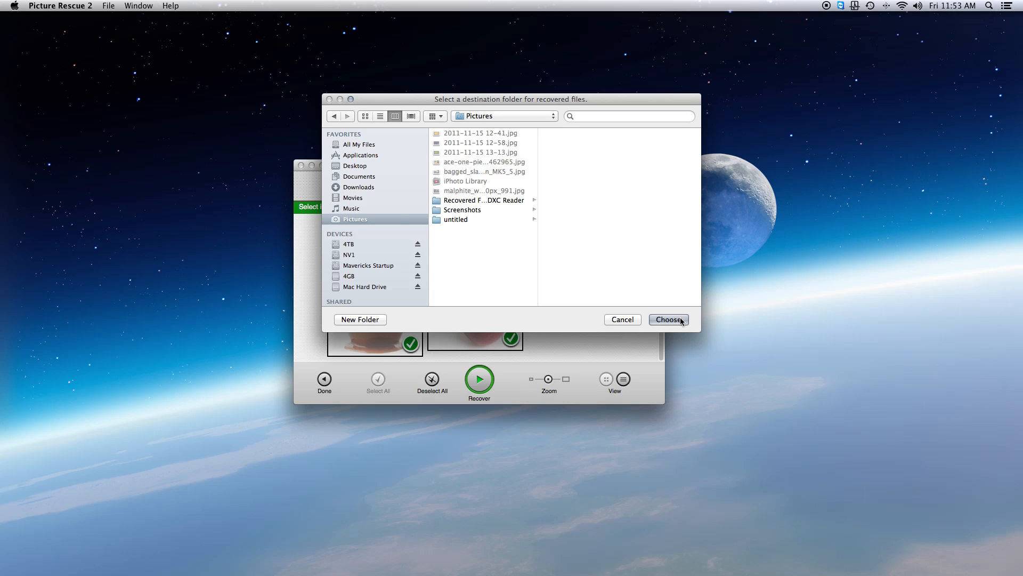
left_click(667, 319)
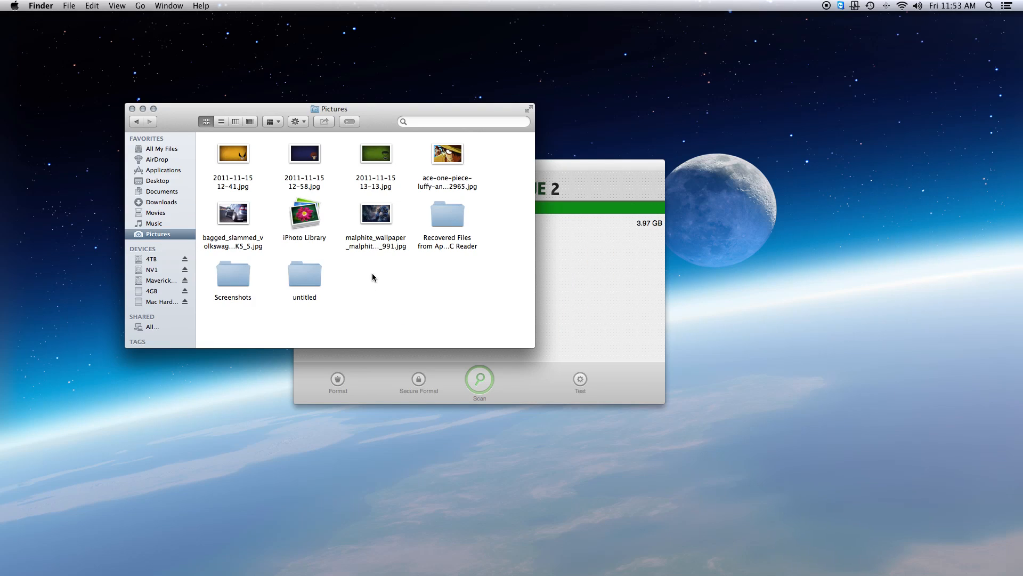
Open the Recovered Files folder and scroll through its restored JPEGs
left_click(304, 273)
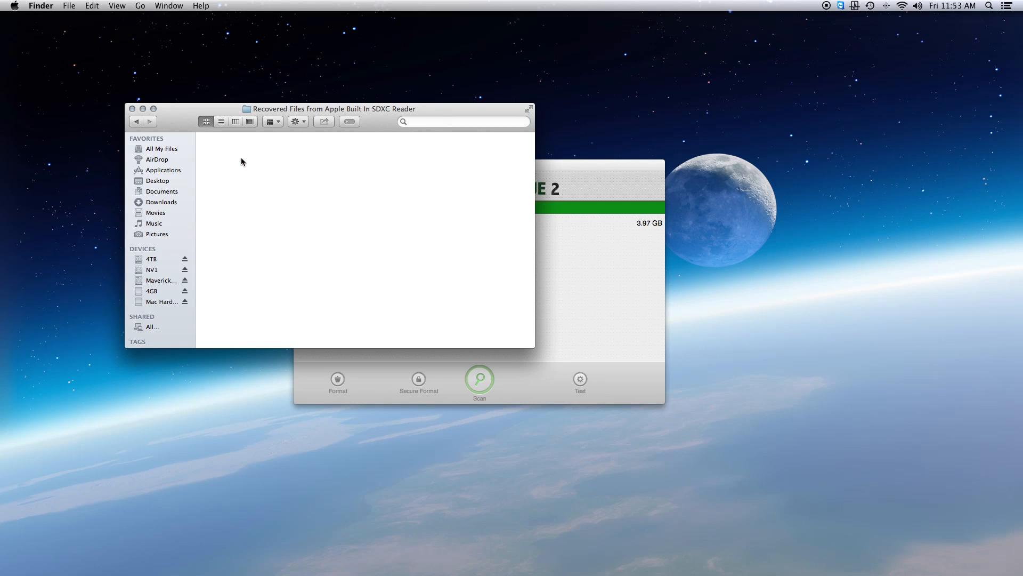
mouse_move(165, 123)
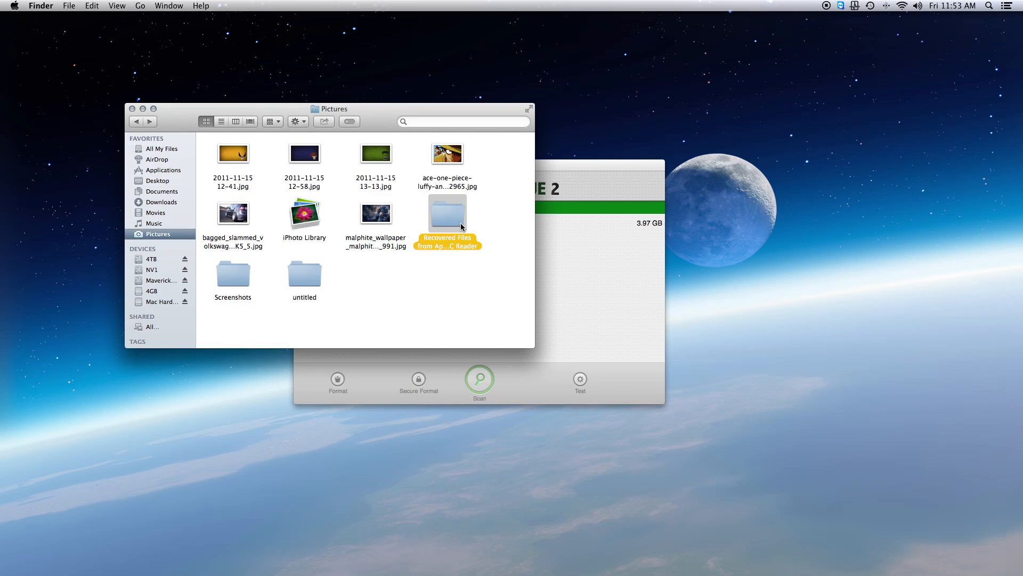
double_click(446, 210)
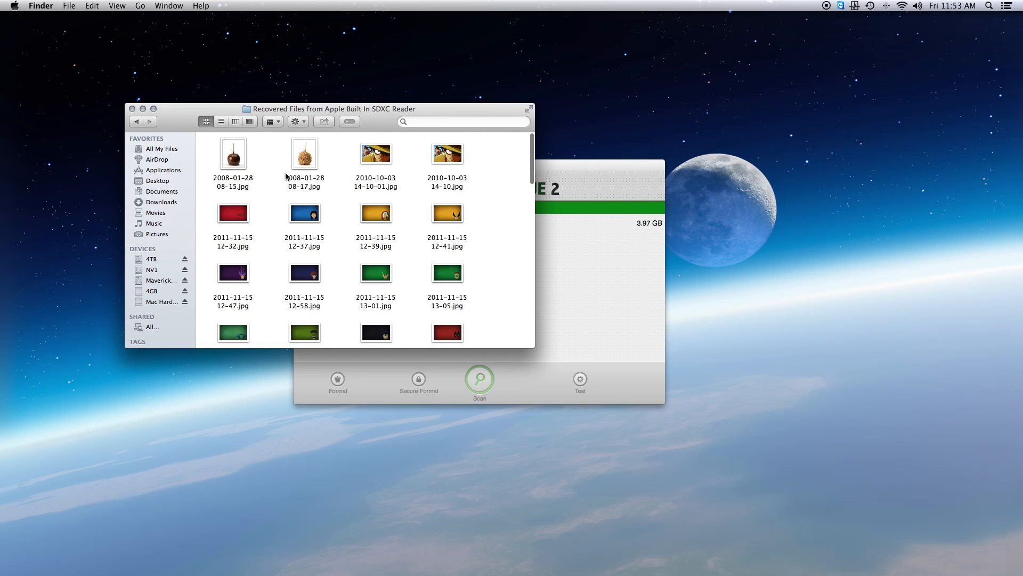
scroll("down", 3)
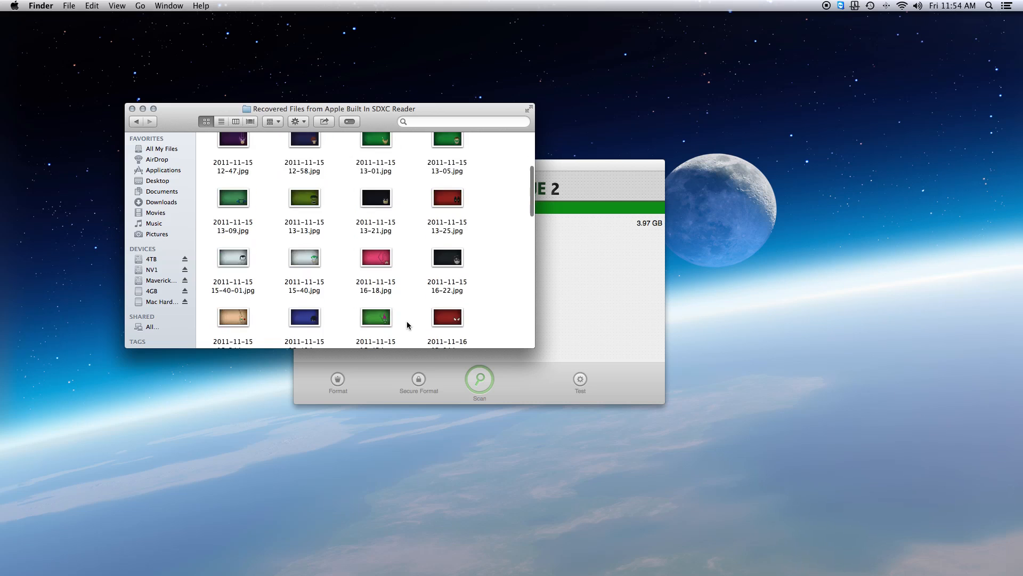
scroll("down", 3)
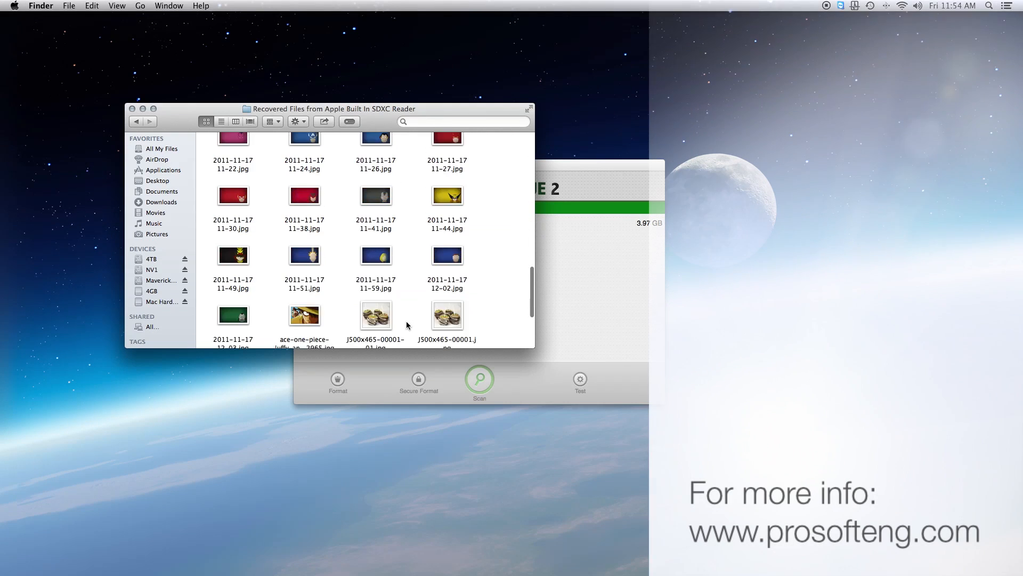
scroll("down", 3)
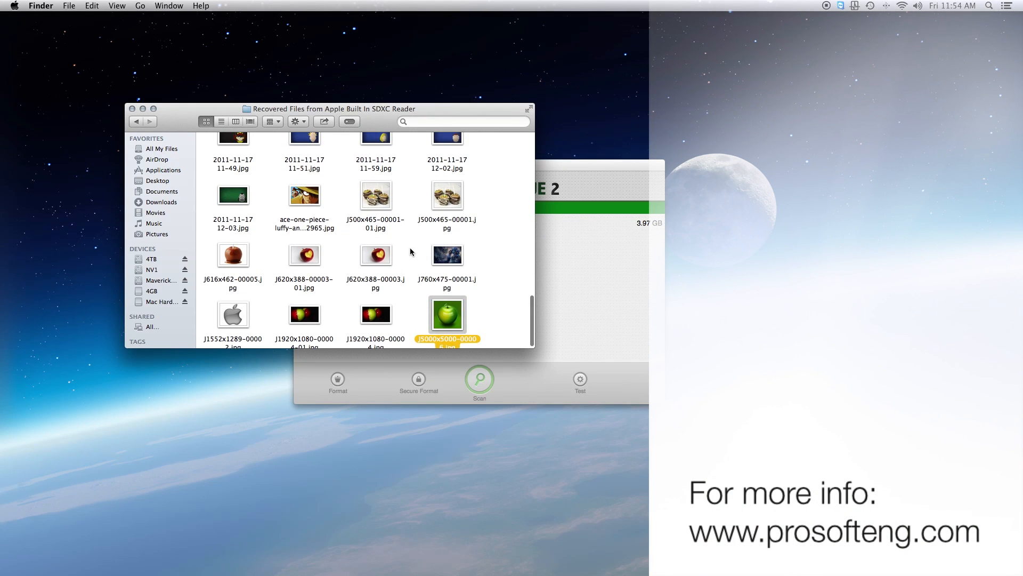